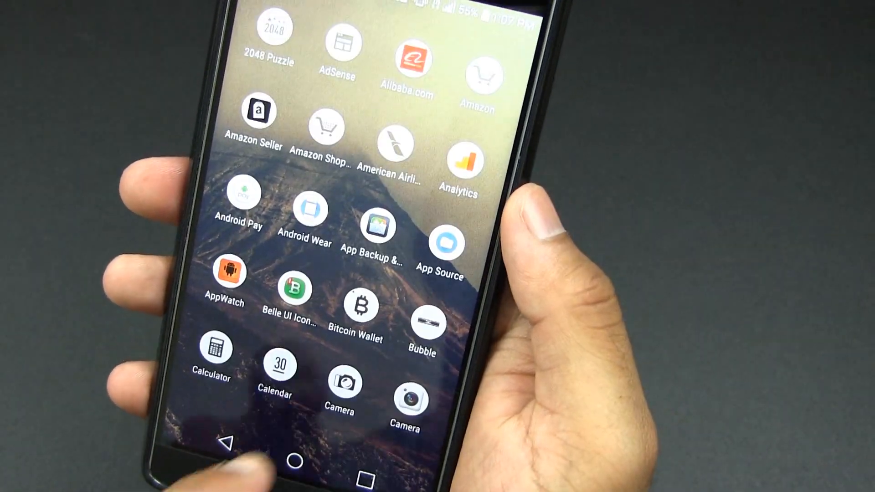
# Scroll the Nova app drawer to reach the Belle UI Icon Pack entry
pyautogui.scroll(-3)
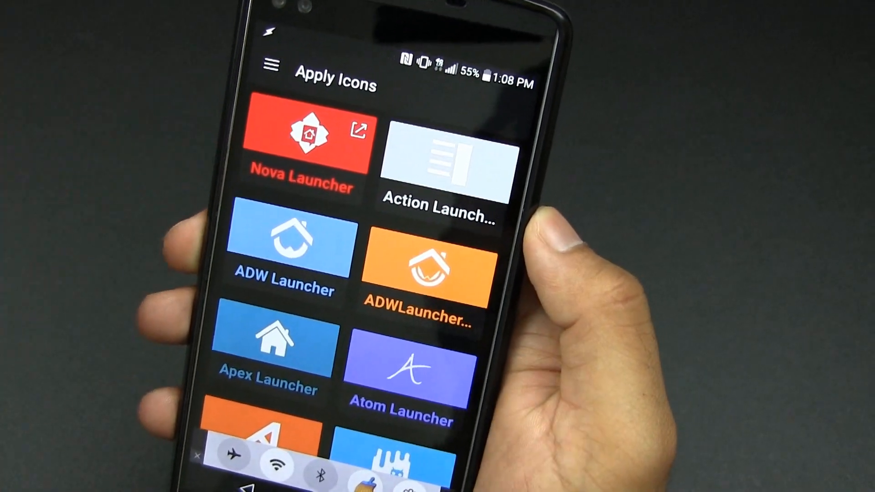
# Scroll the launcher list to find Nova Launcher for applying the icon set
pyautogui.scroll(-3)
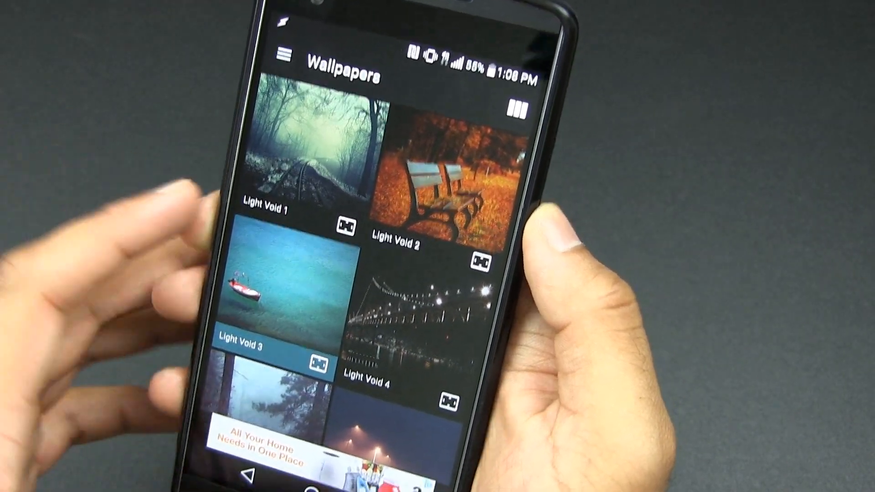
# Browse down the Wallpapers grid past Light Void, Scenic and Art to the star-trail image
pyautogui.scroll(-3)
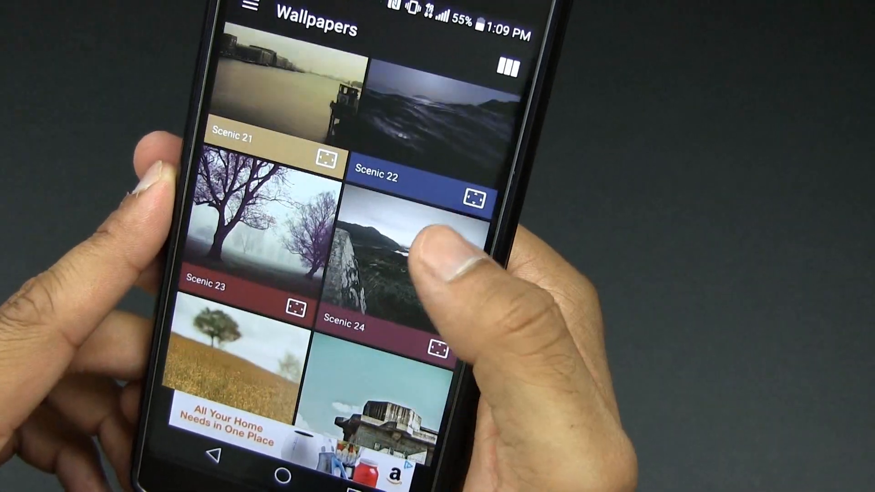
pyautogui.scroll(-3)
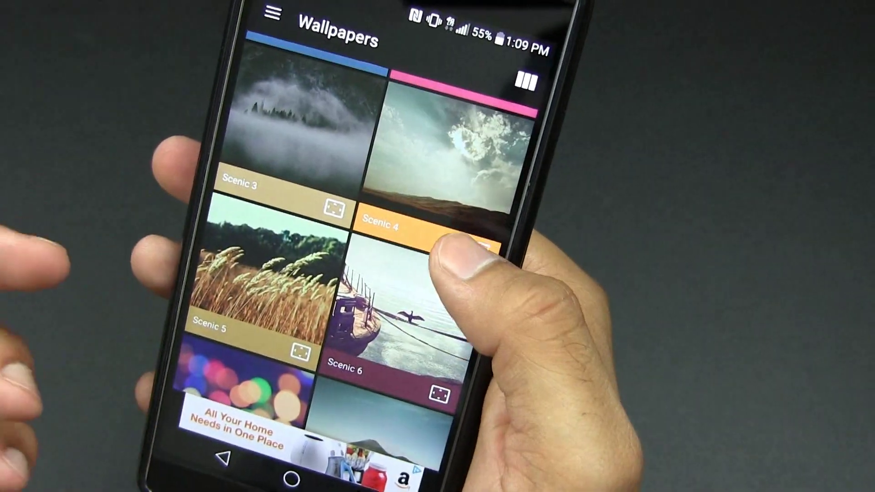
pyautogui.scroll(-3)
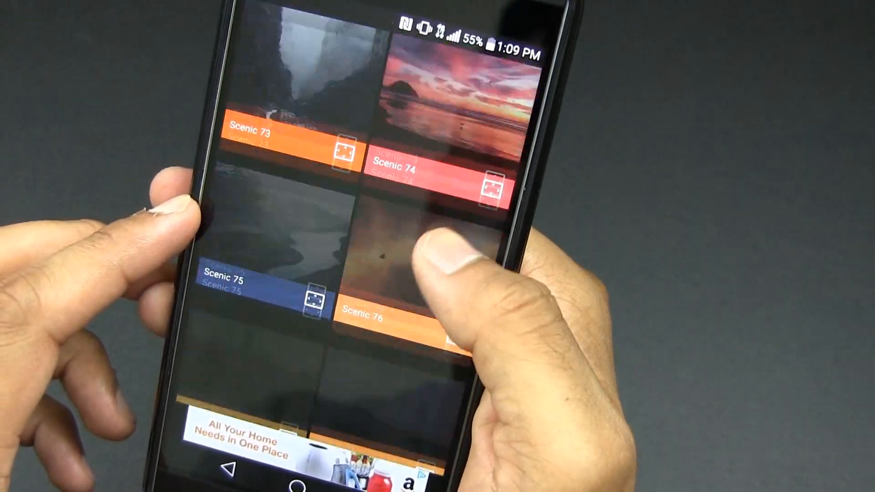
pyautogui.scroll(-3)
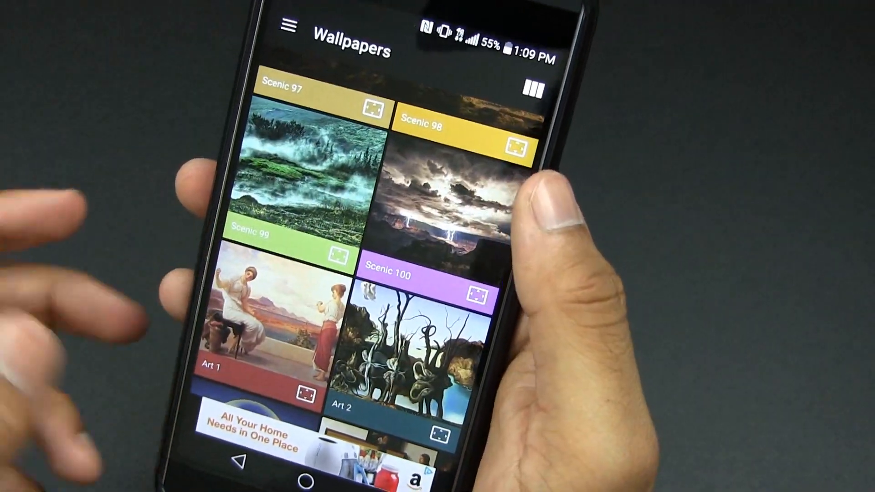
pyautogui.scroll(-3)
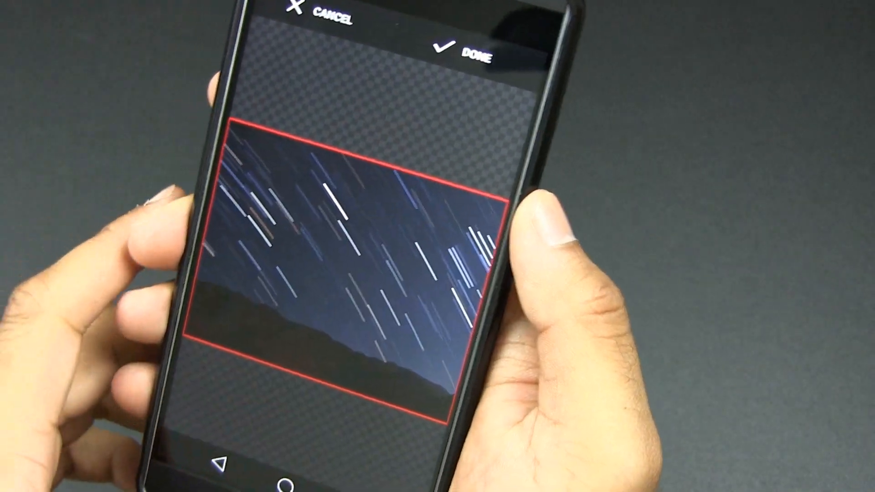
# Confirm the crop with DONE to apply the star-trail night sky wallpaper
pyautogui.click(475, 52)
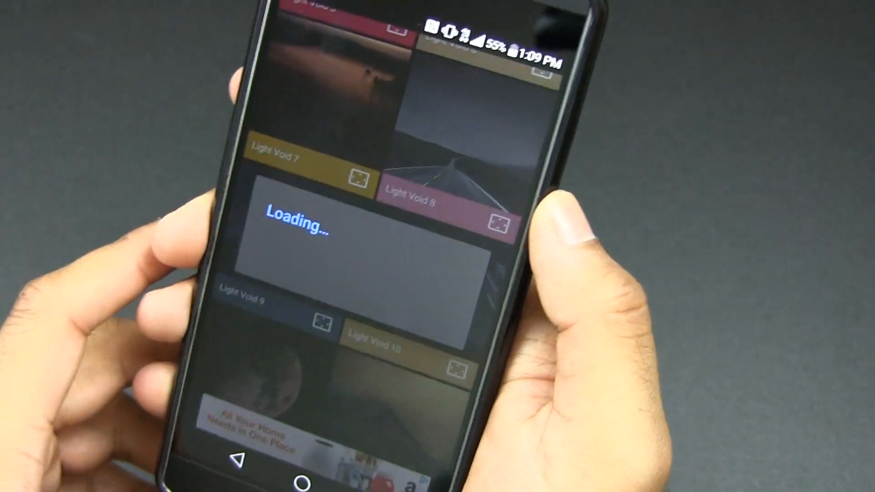